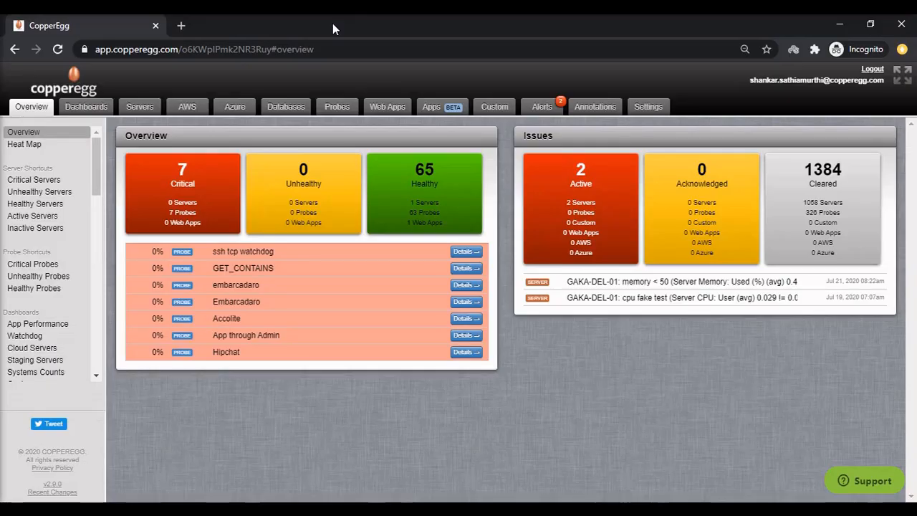
pyautogui.moveTo(93, 44)
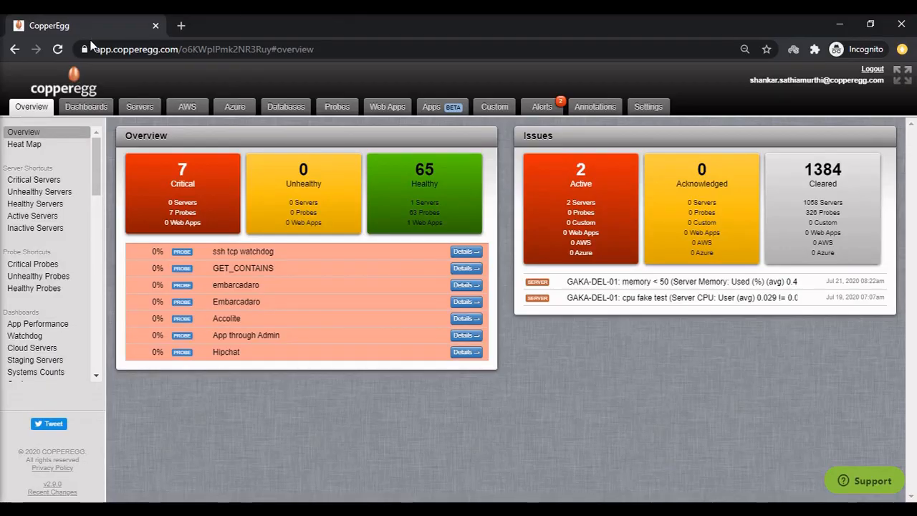
# Step: Switch to the Servers dashboard listing all 61 monitored servers
pyautogui.click(141, 106)
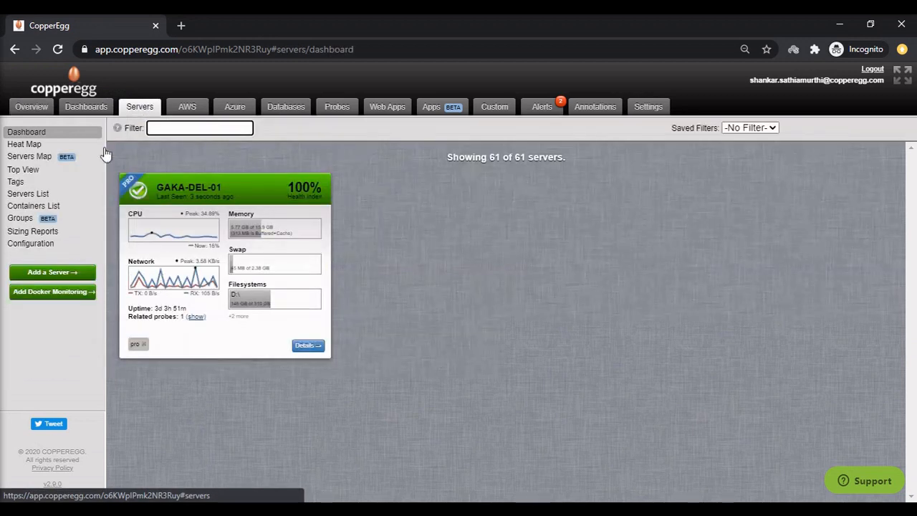
# Step: View the Install Servers options for adding a new monitored server
pyautogui.click(51, 273)
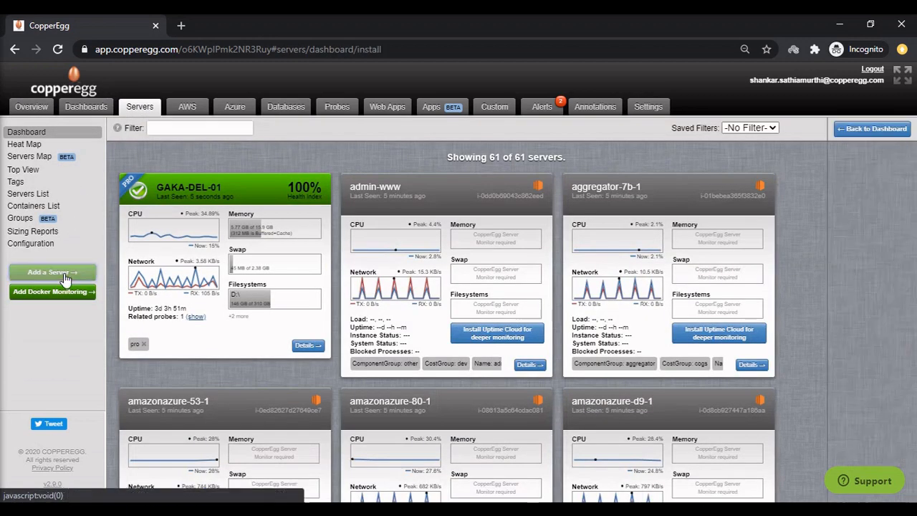
pyautogui.click(52, 272)
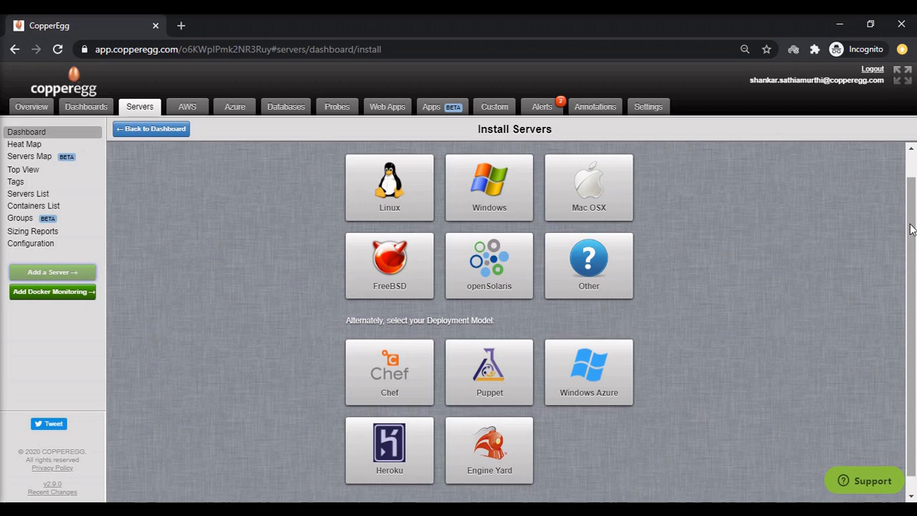
pyautogui.moveTo(124, 159)
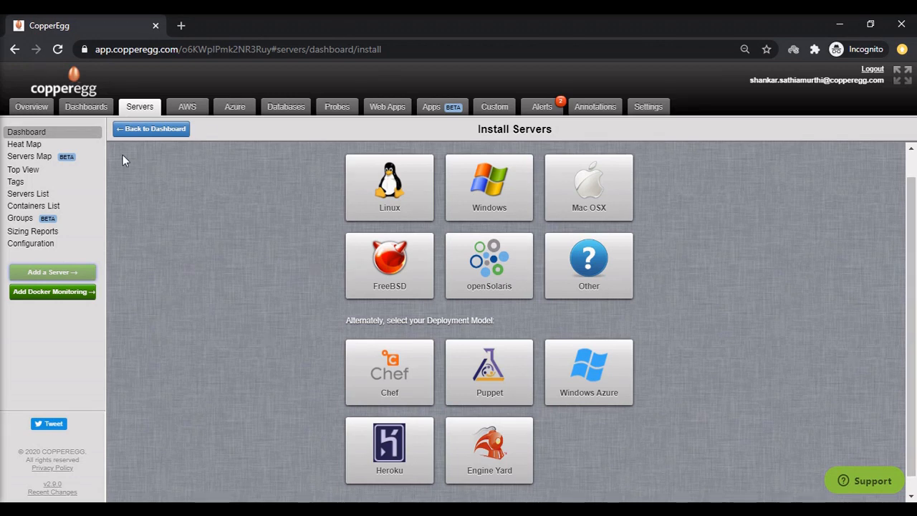
pyautogui.moveTo(163, 137)
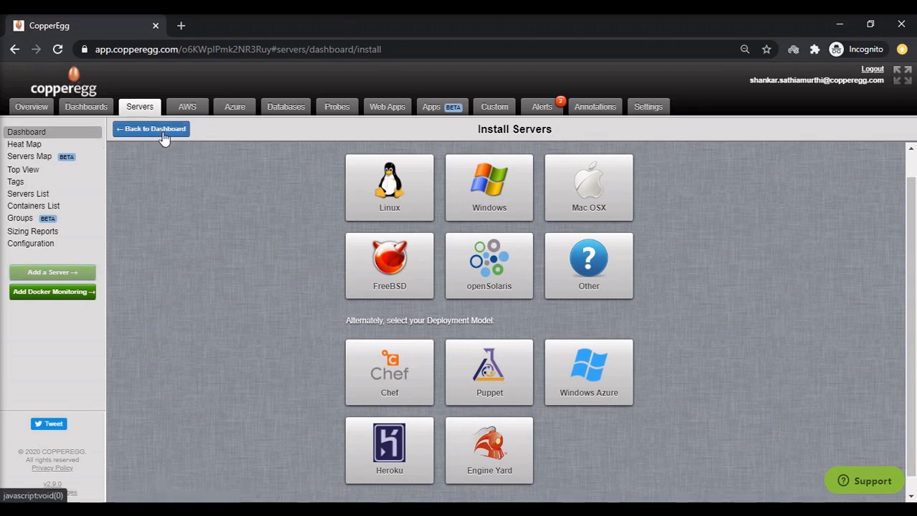
# Step: Return to the dashboard and view the detail page for server GAKA-DEL-01
pyautogui.click(151, 129)
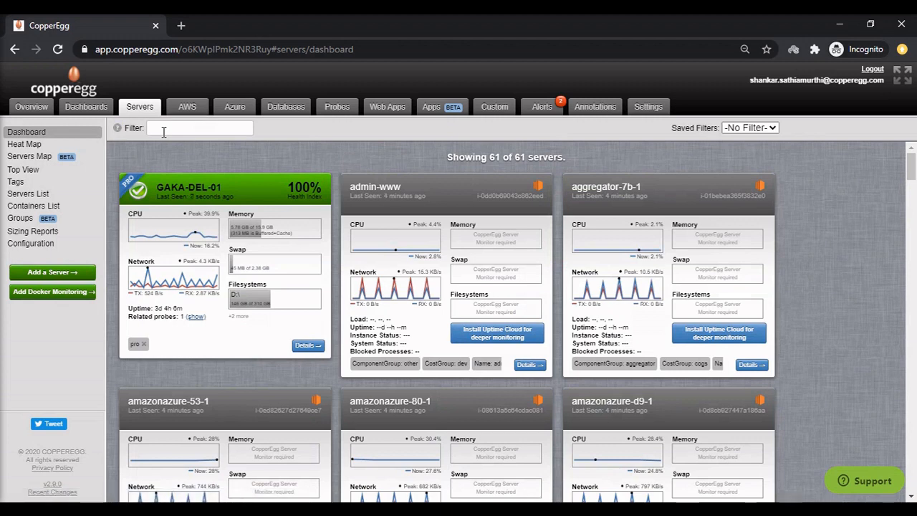
pyautogui.click(307, 345)
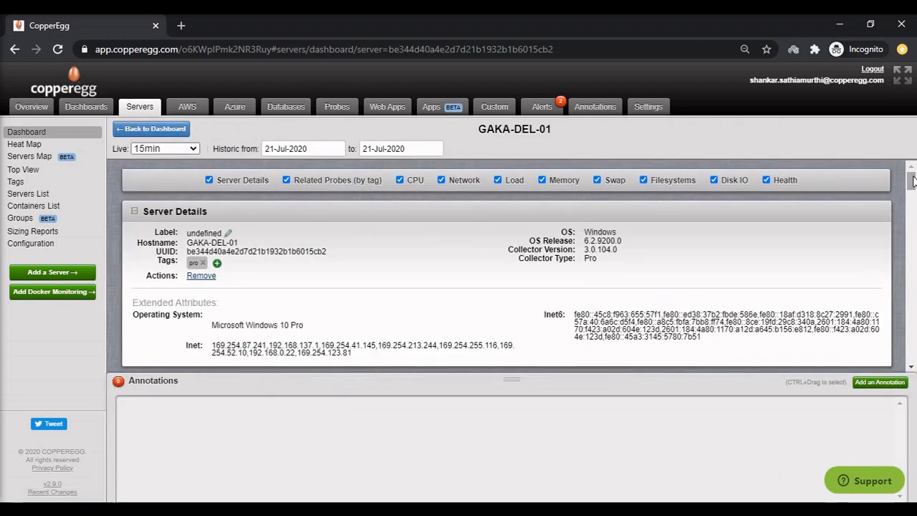
# Step: Review GAKA-DEL-01's CPU, network and memory charts, then view its per-process memory breakdown
pyautogui.scroll(-3)
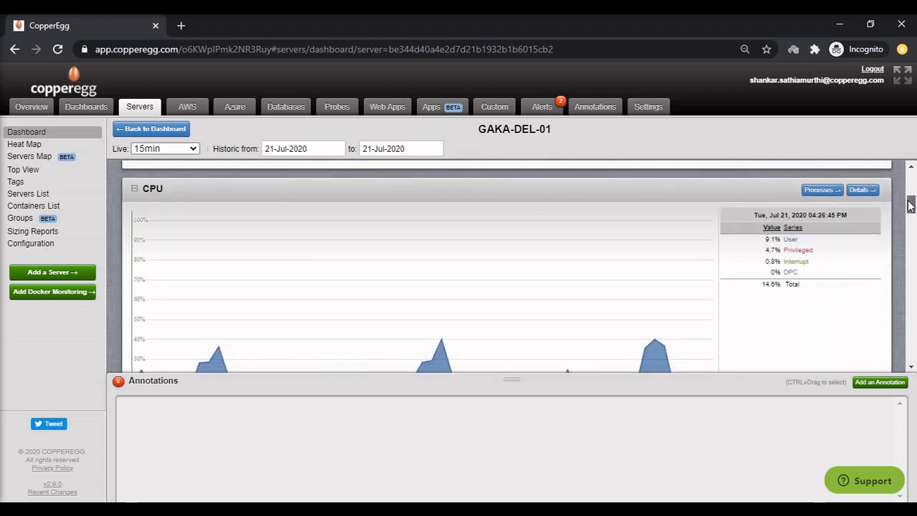
pyautogui.scroll(-3)
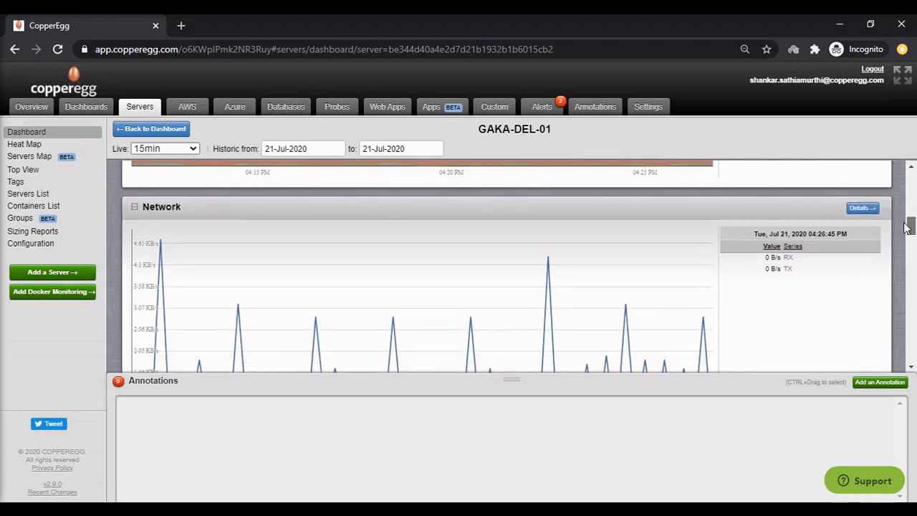
pyautogui.scroll(3)
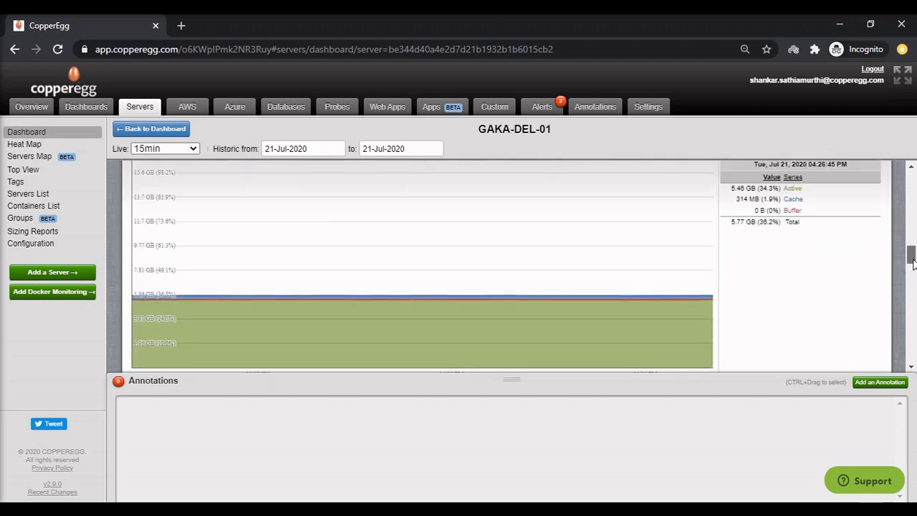
pyautogui.scroll(3)
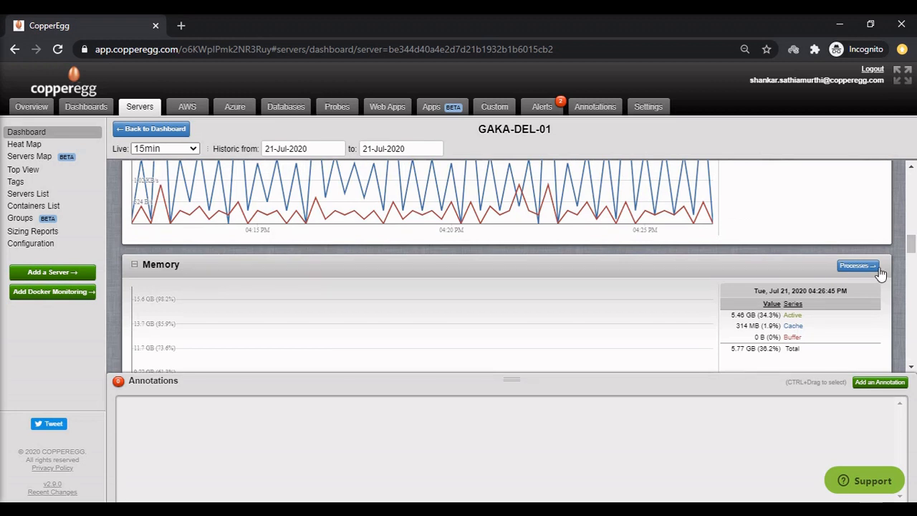
pyautogui.click(857, 265)
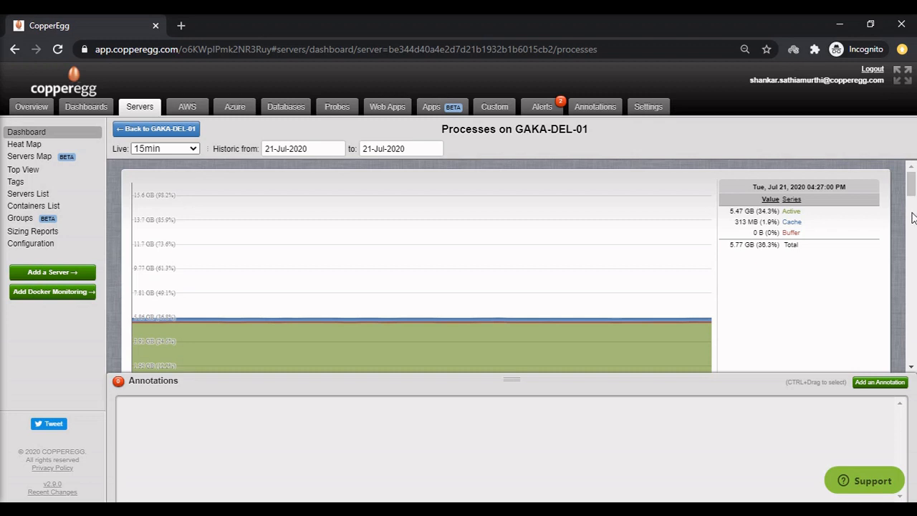
pyautogui.scroll(-3)
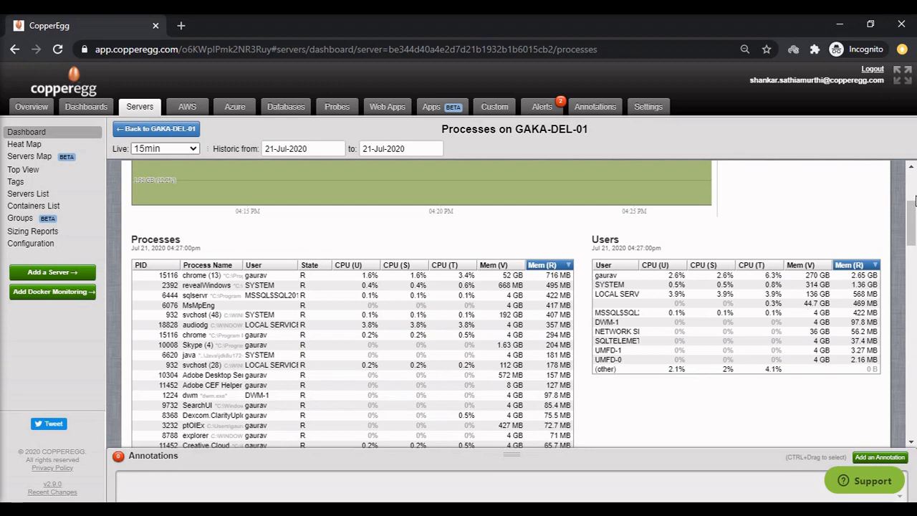
pyautogui.scroll(3)
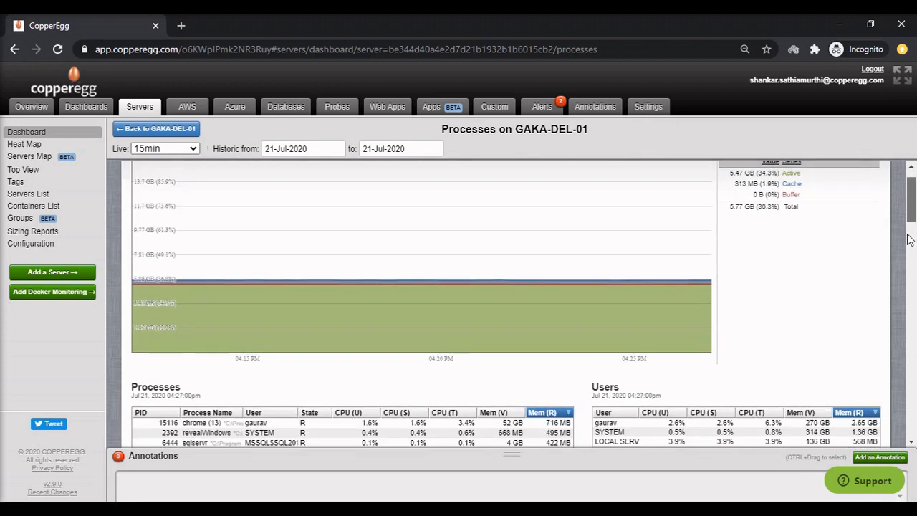
pyautogui.scroll(-3)
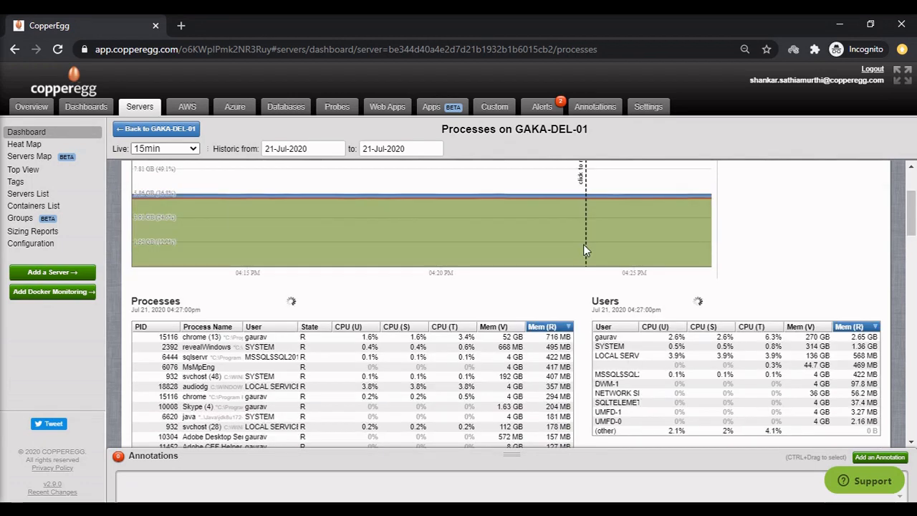